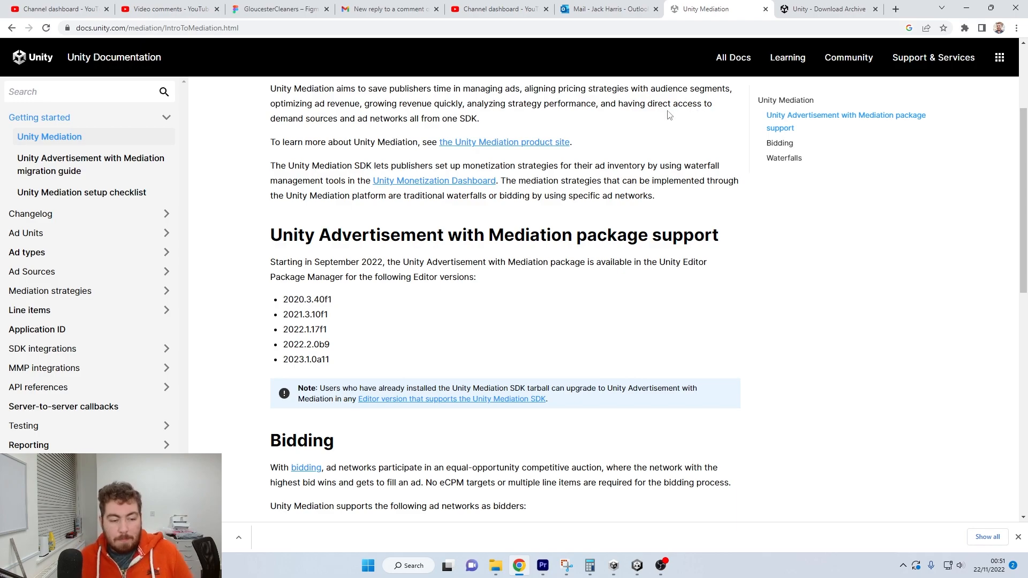
Read the Advertisement with Mediation package's supported Editor versions and highlight 2022.1.17f1
scroll(up, 3)
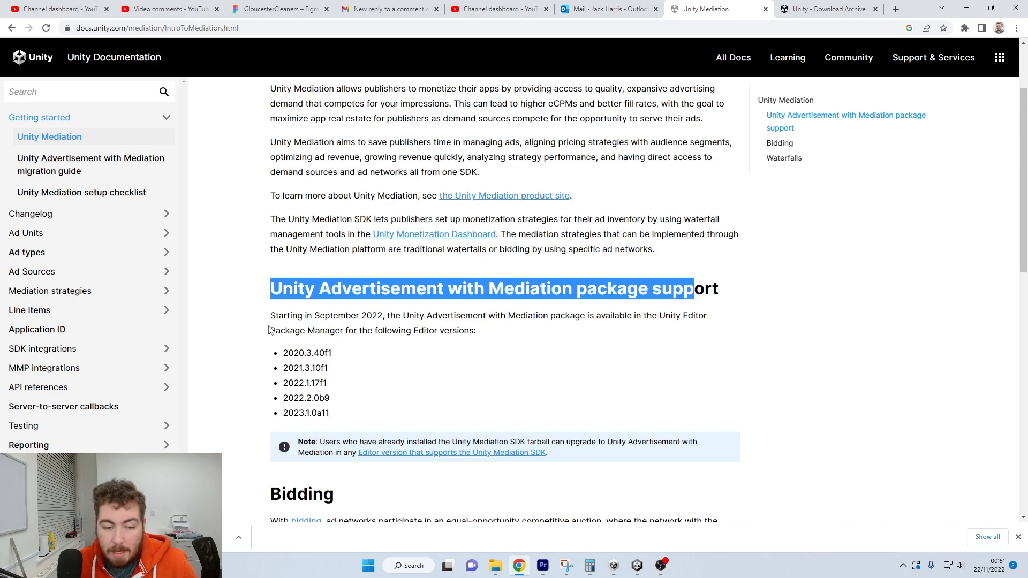
double_click(305, 413)
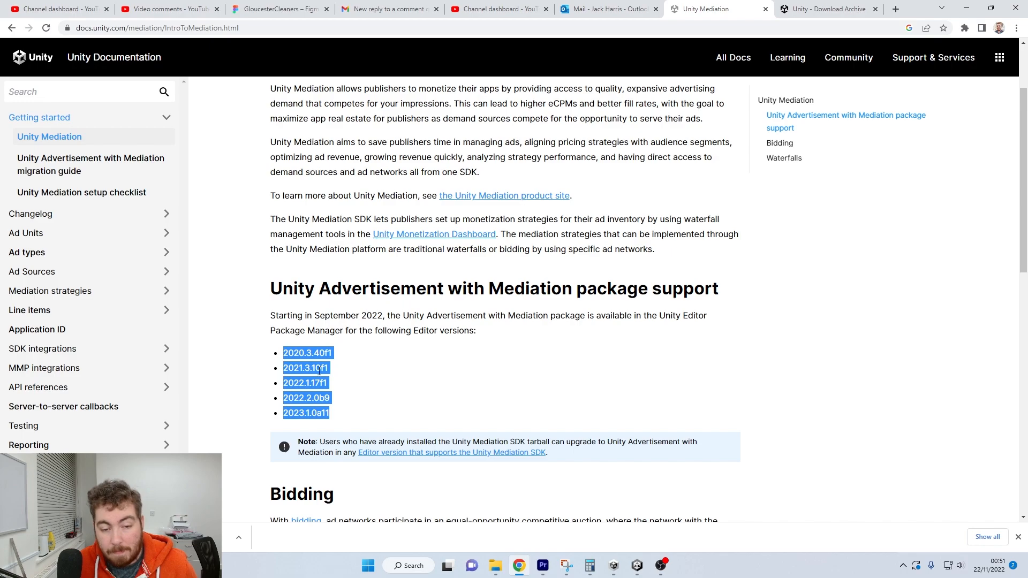
click(307, 383)
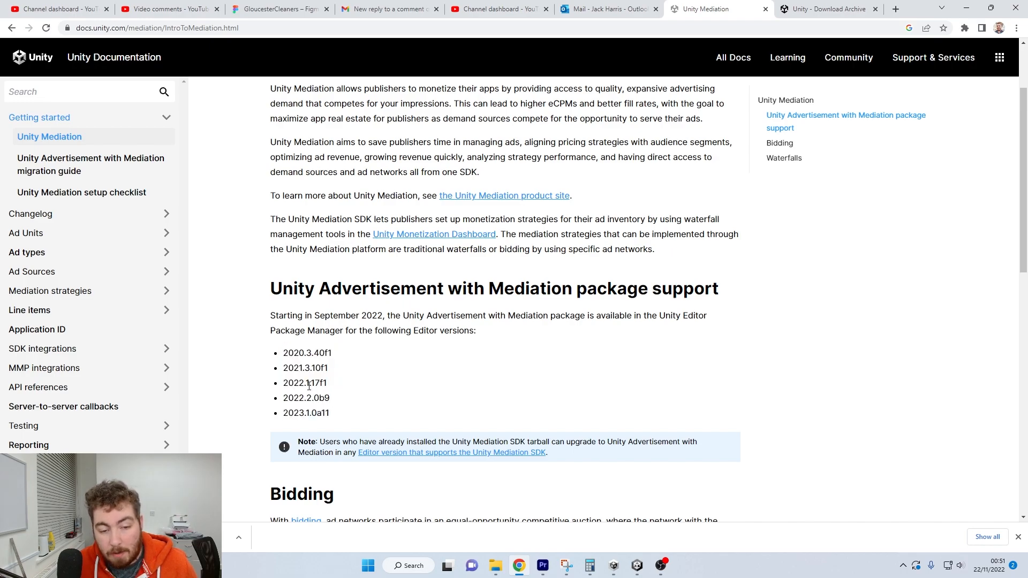
double_click(305, 383)
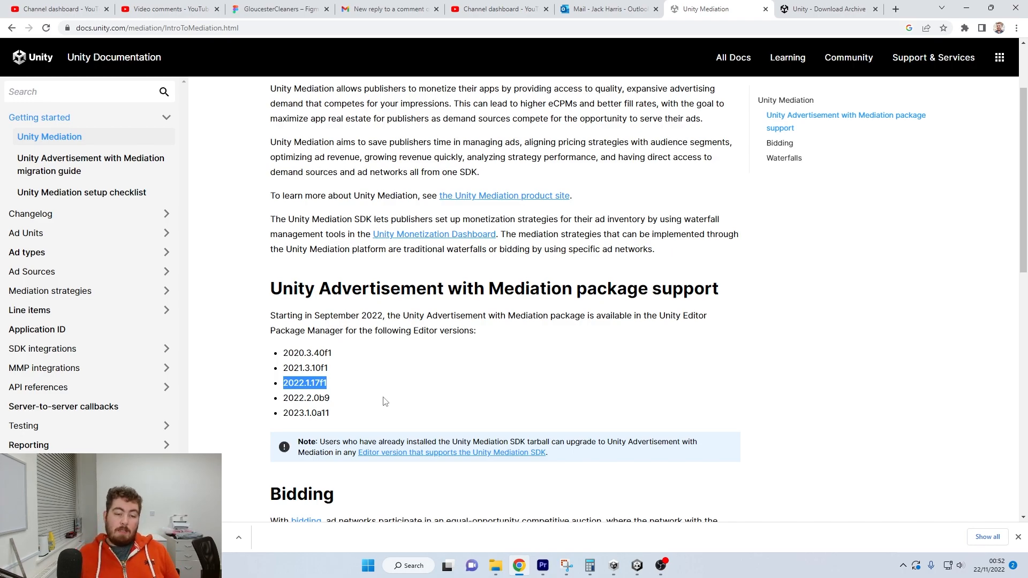
mouse_move(475, 411)
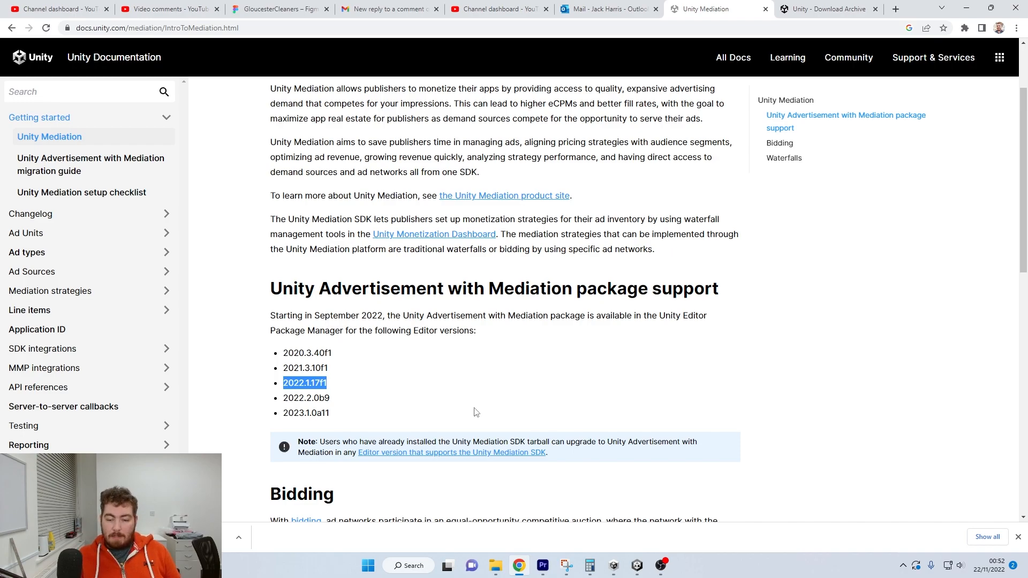
From MediationProjectV1's Install Editor version prompt, follow the link to the Unity download archive
click(589, 566)
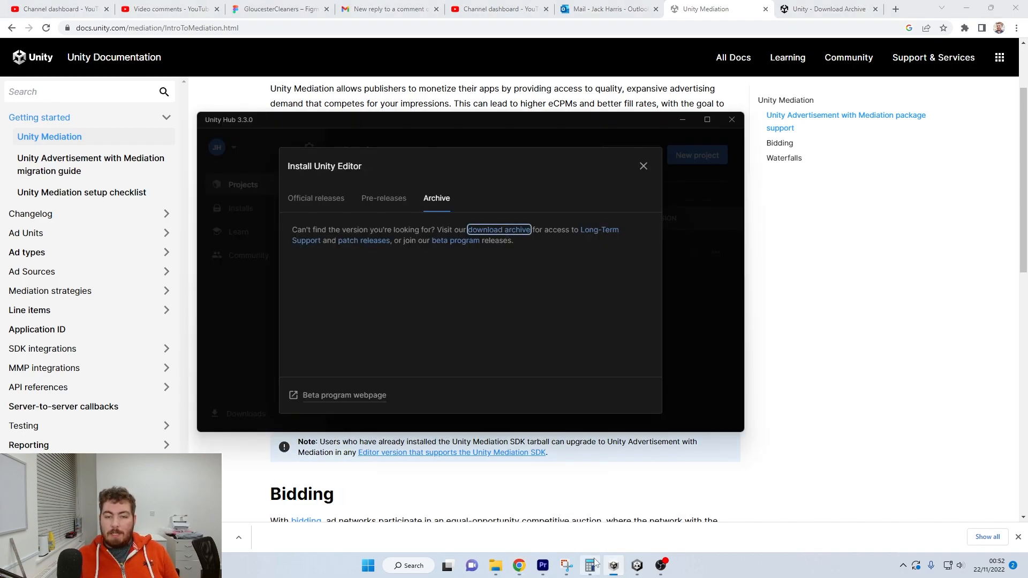
click(643, 166)
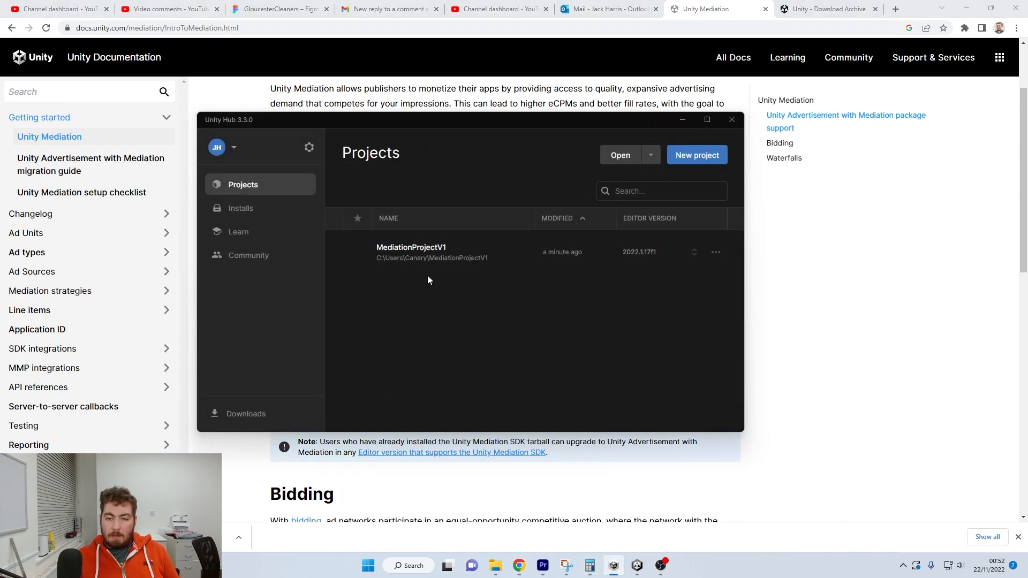
click(620, 154)
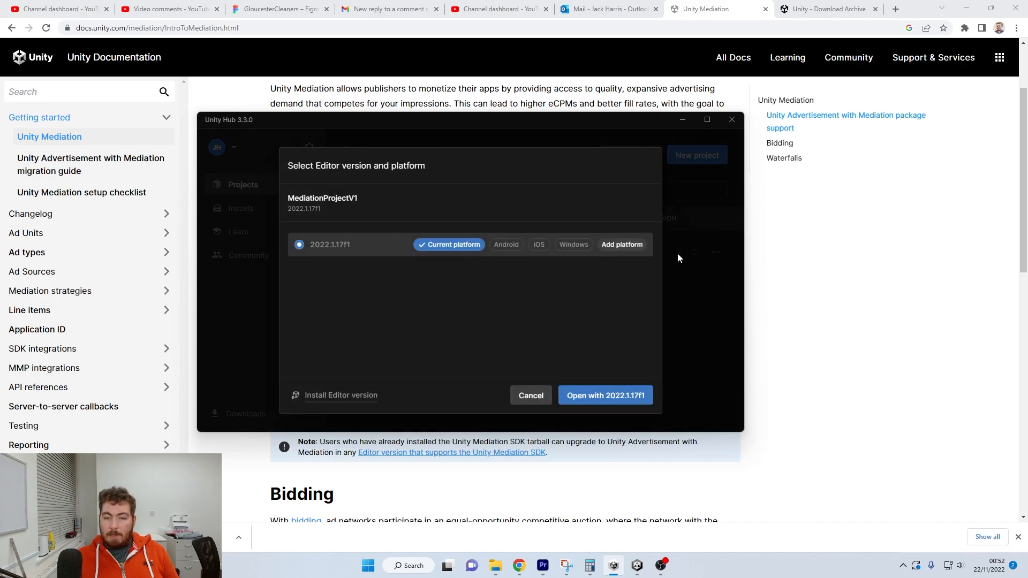
mouse_move(318, 399)
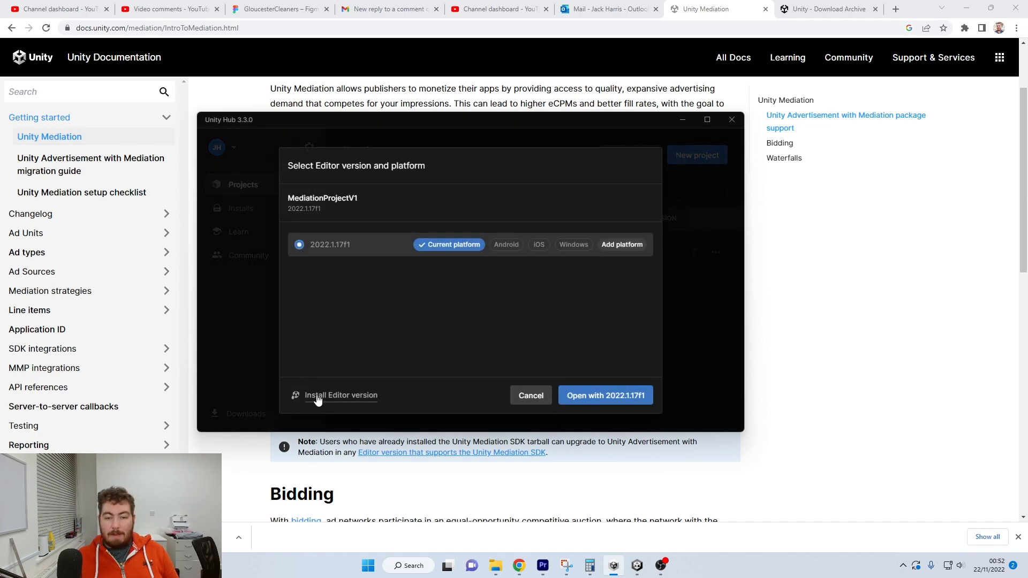
click(341, 395)
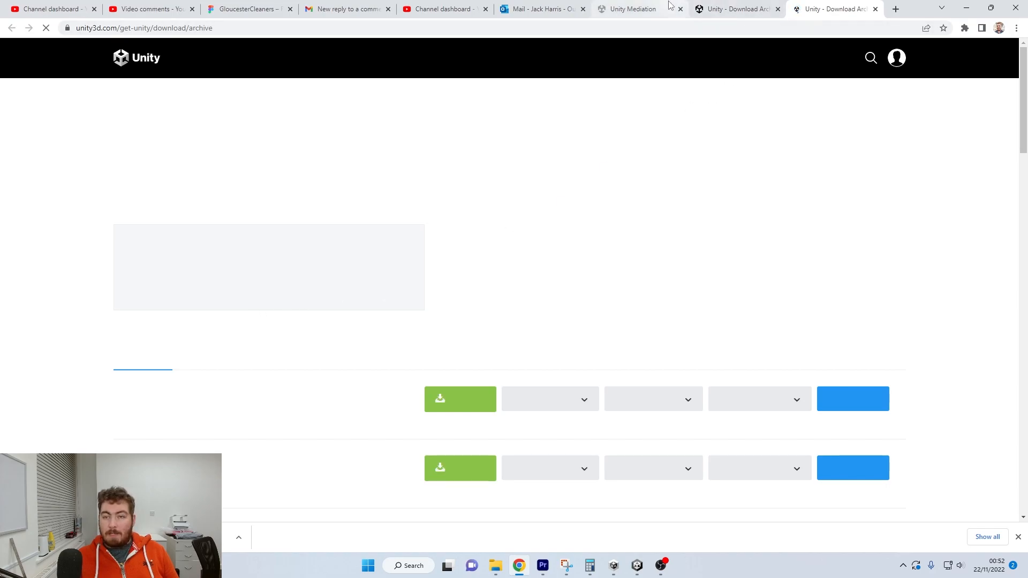
List the Unity 2020.x archive releases and pick out 2020.3.40f1 as Mediation-supported
click(632, 9)
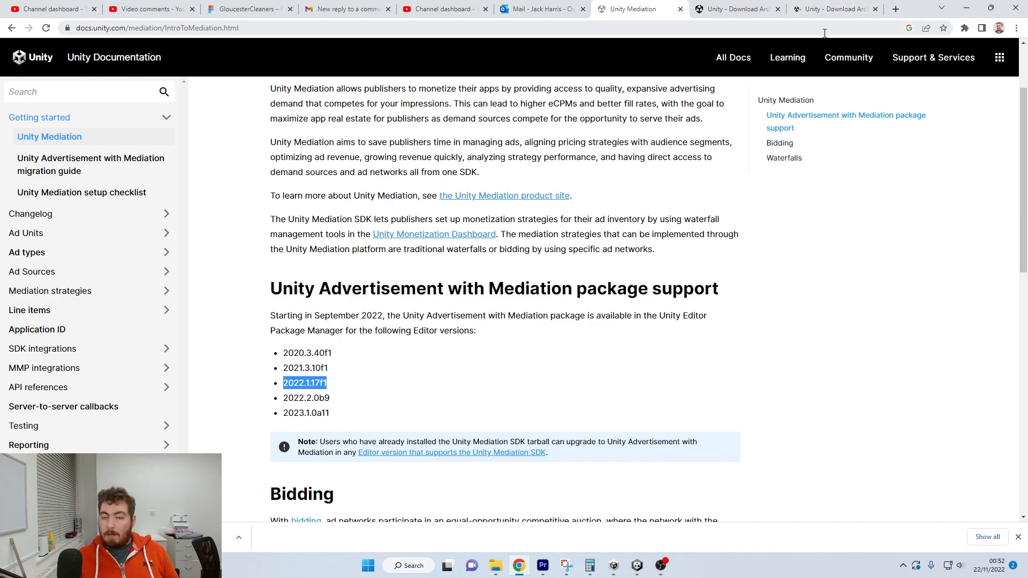
click(833, 9)
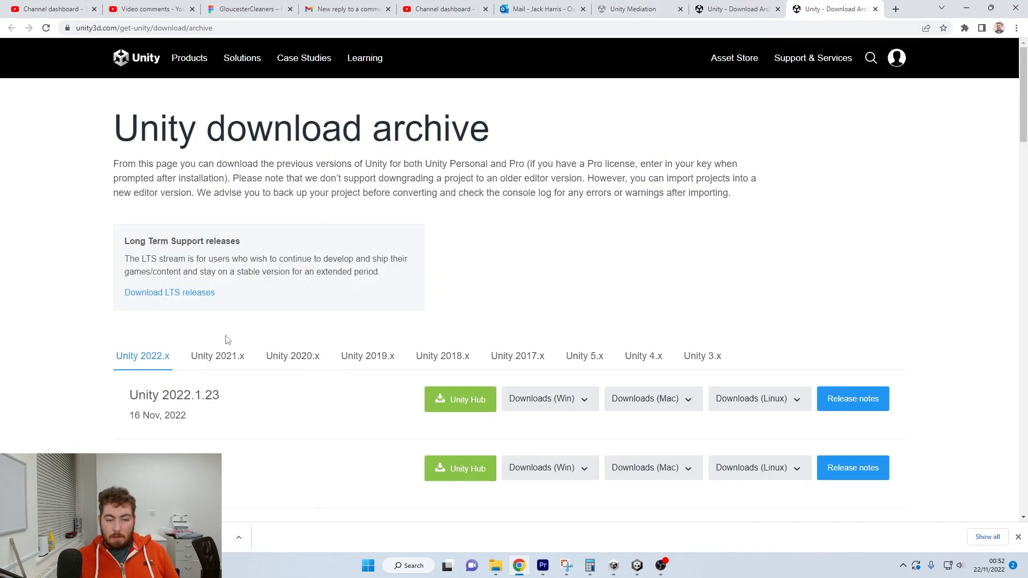
click(293, 355)
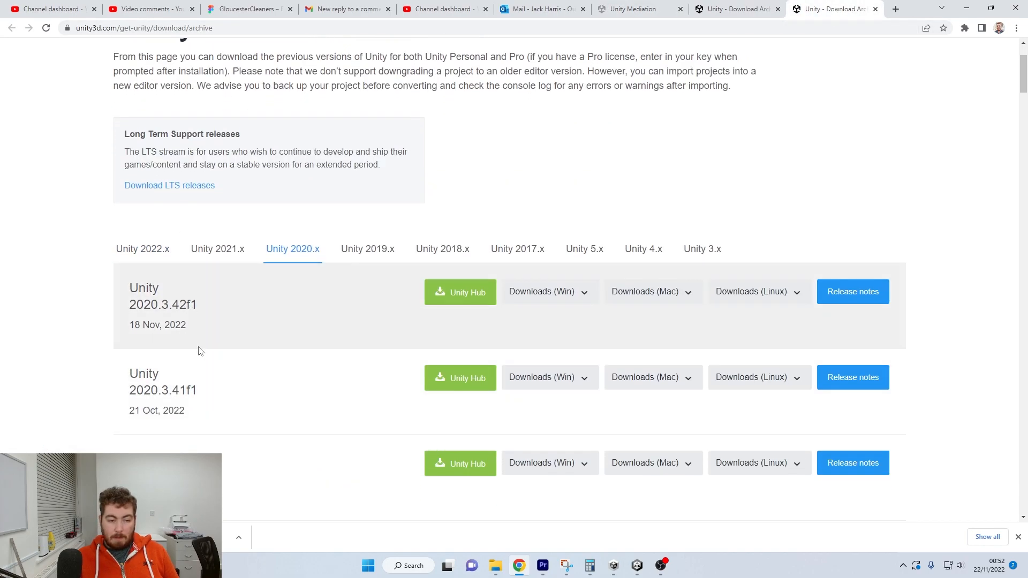
scroll(down, 3)
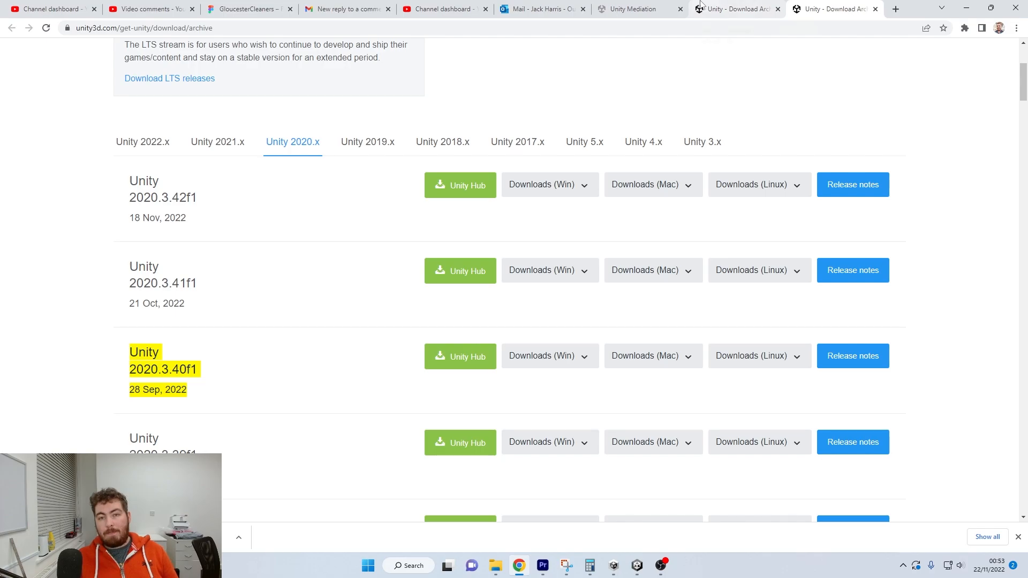
mouse_move(630, 9)
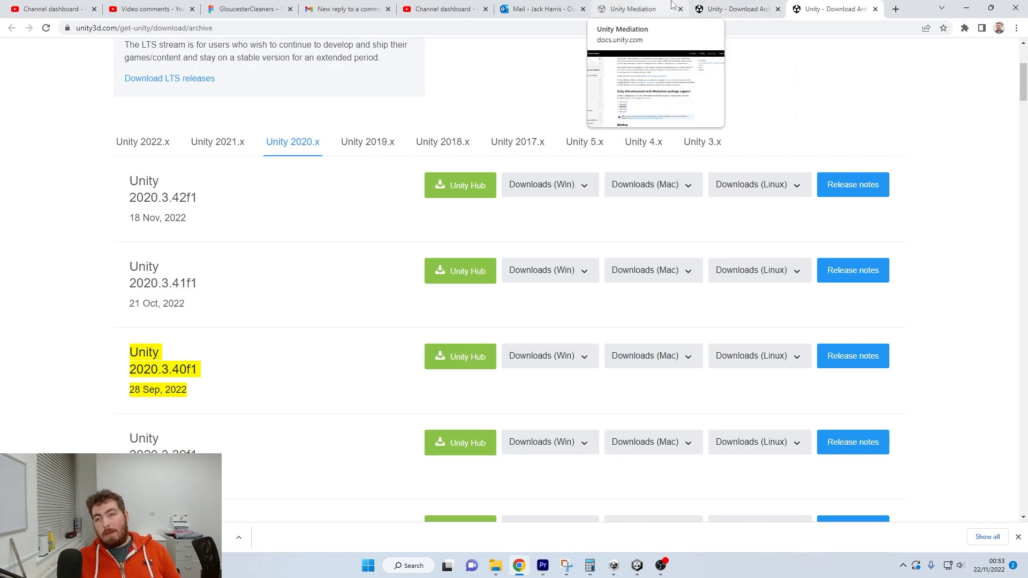
mouse_move(587, 545)
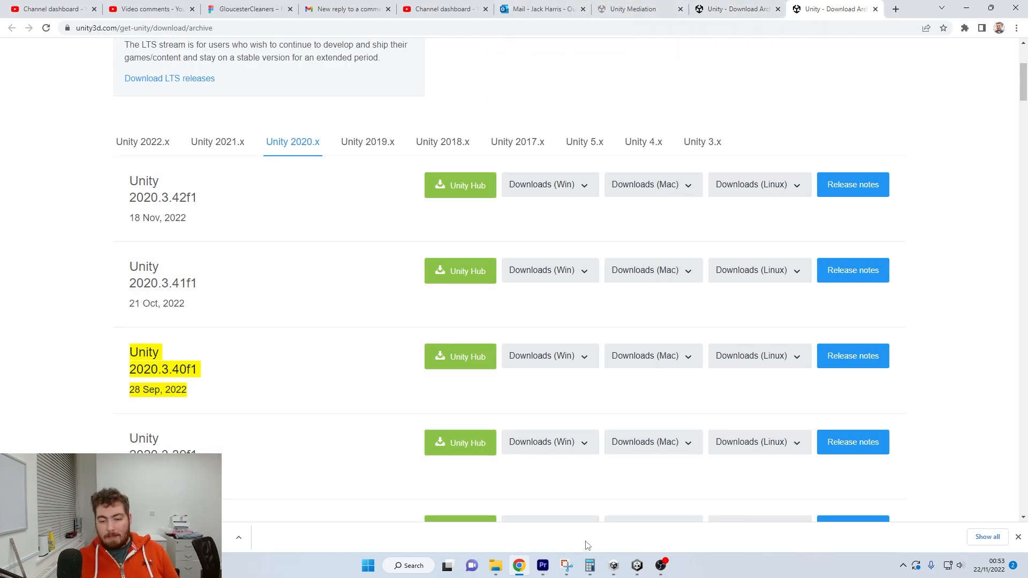
Close Unity Hub and switch to MediationProjectV1's SampleScene in the Unity Editor
click(612, 565)
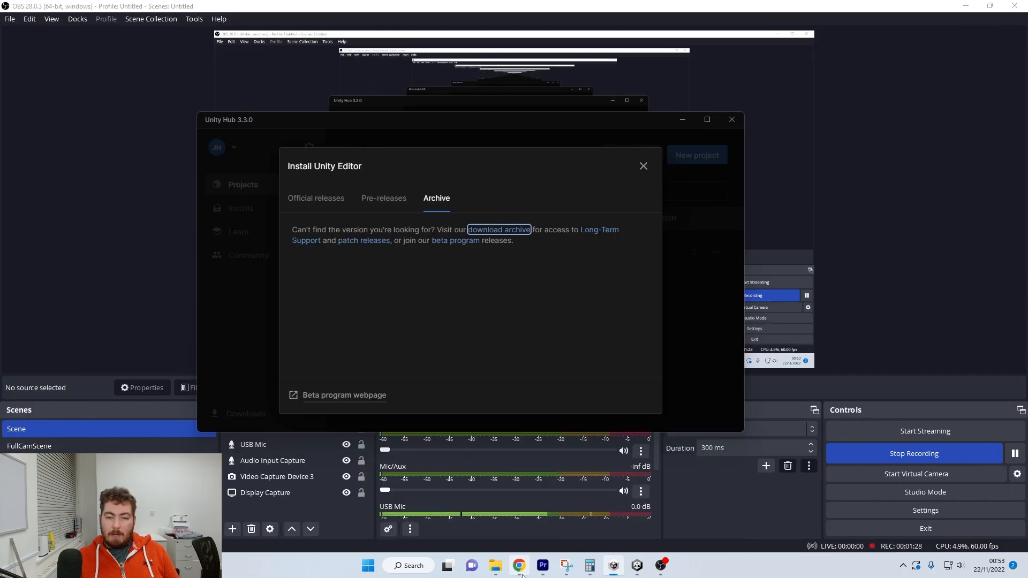
click(642, 166)
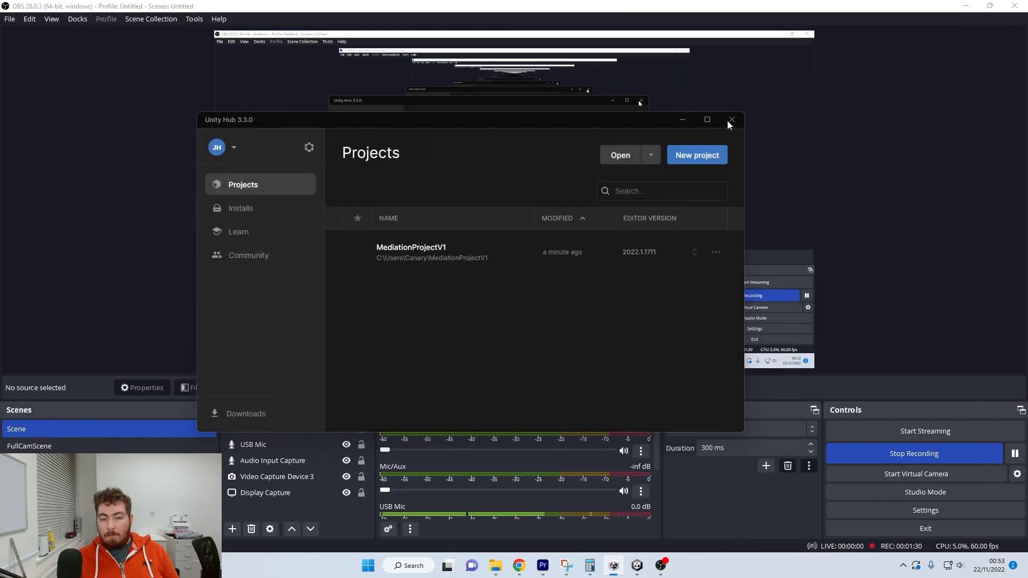
click(731, 119)
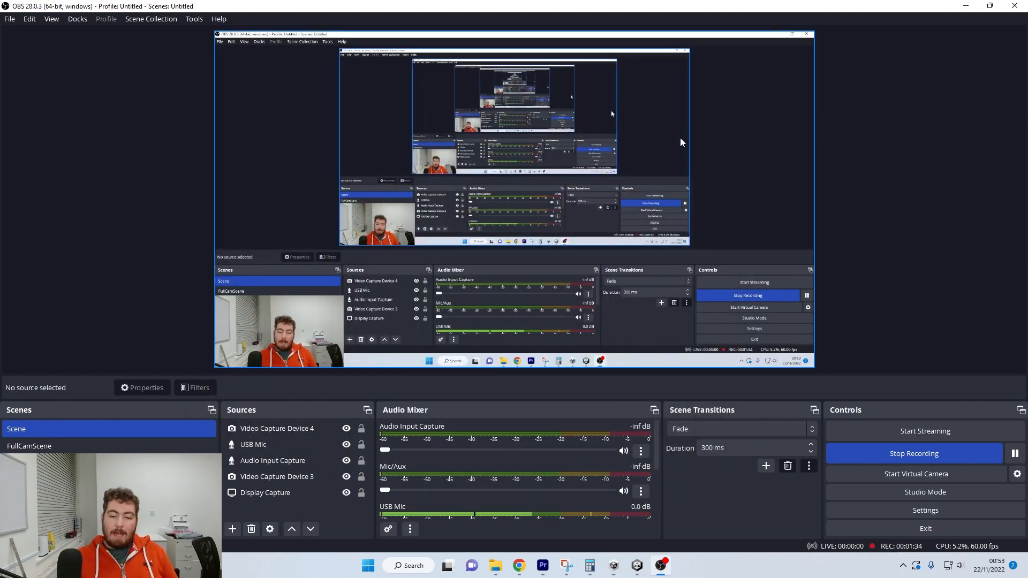
click(635, 565)
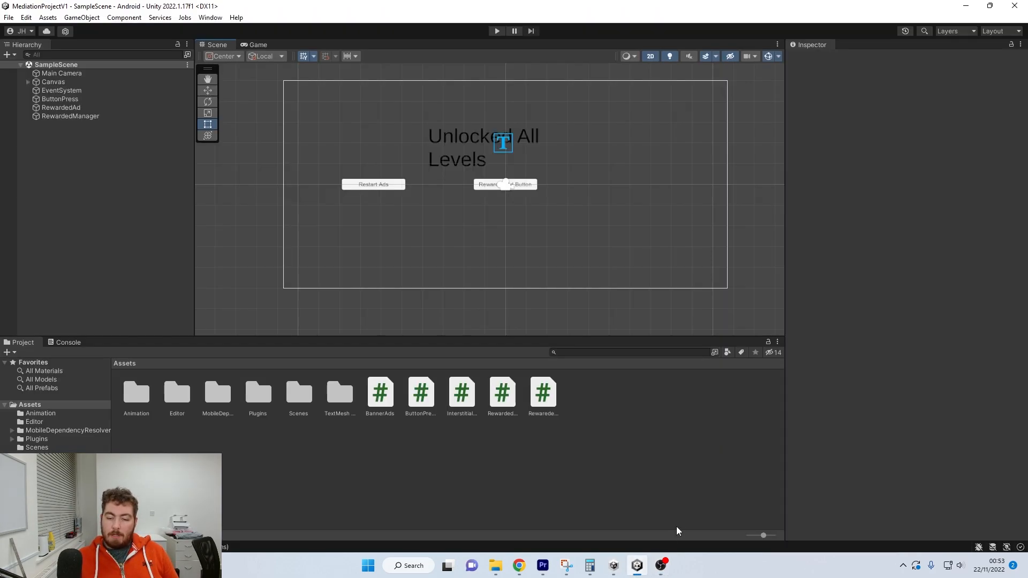